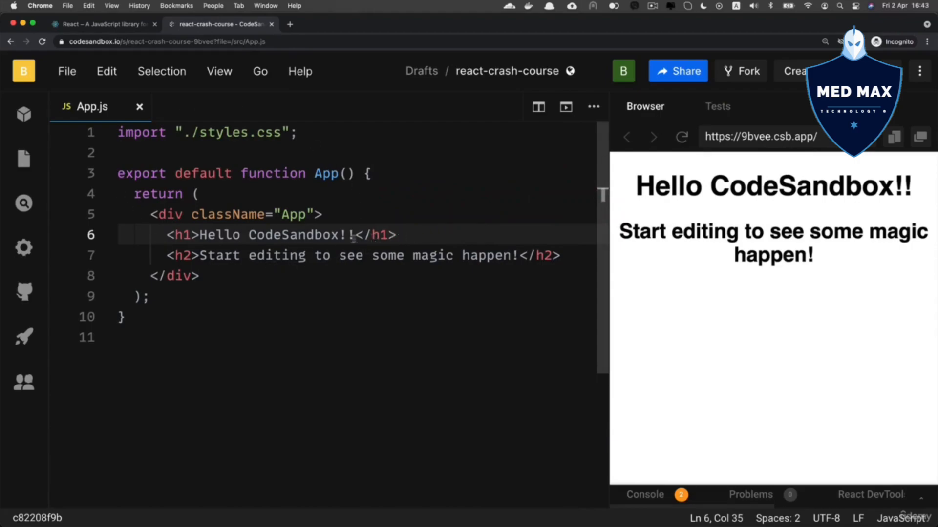
# Copy the h1 line below itself and rename the first copy's tags to button.
pyautogui.tripleClick(275, 235)
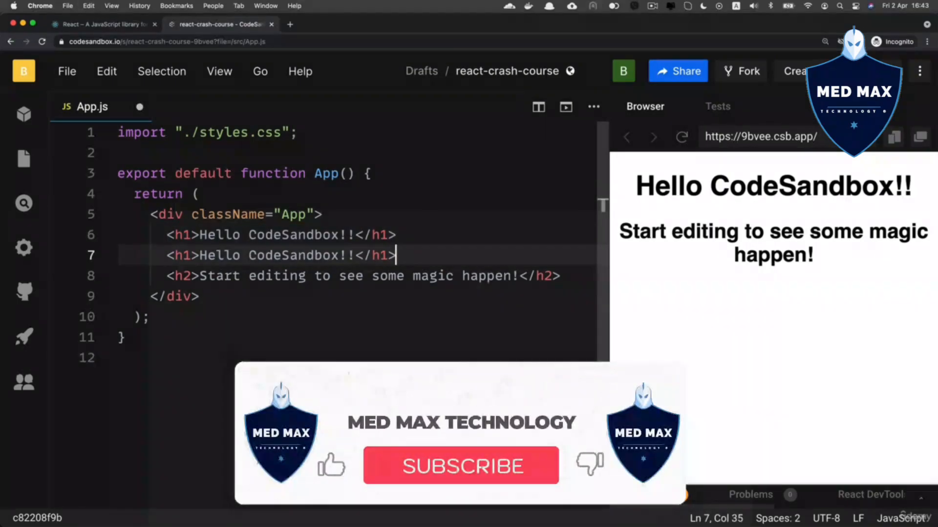
pyautogui.click(460, 465)
pyautogui.write('bu')
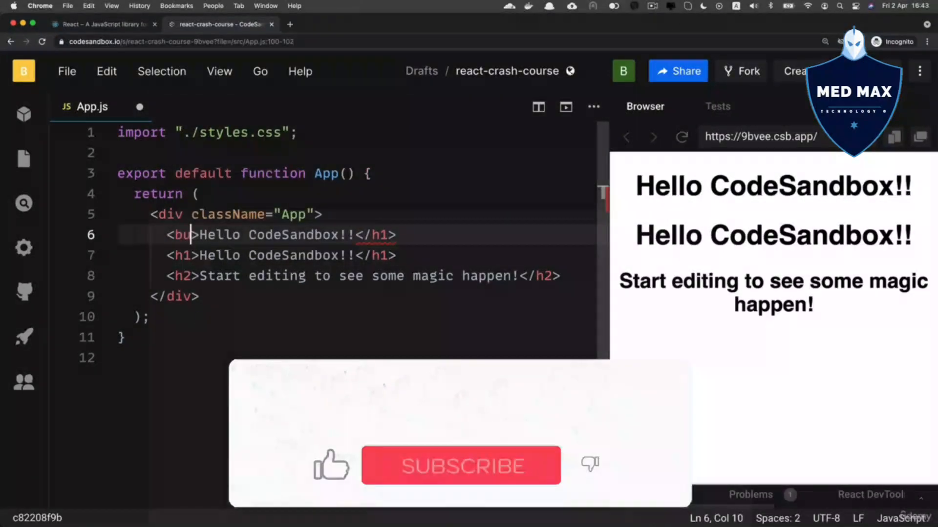
pyautogui.write('tton')
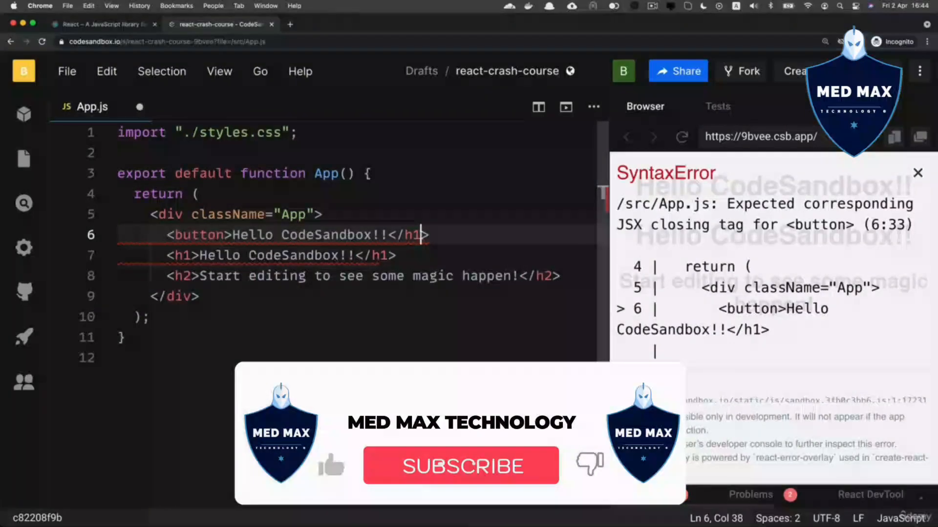
pyautogui.write('but')
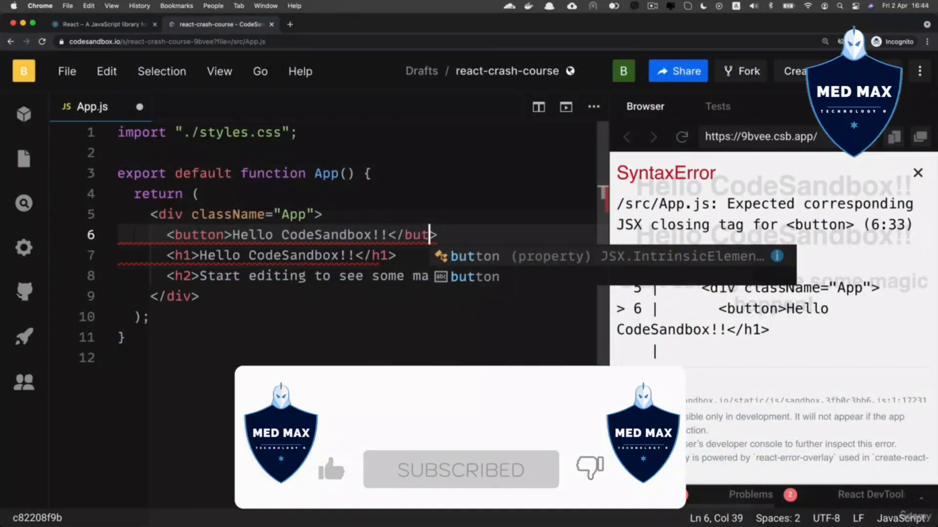
pyautogui.write('ton>')
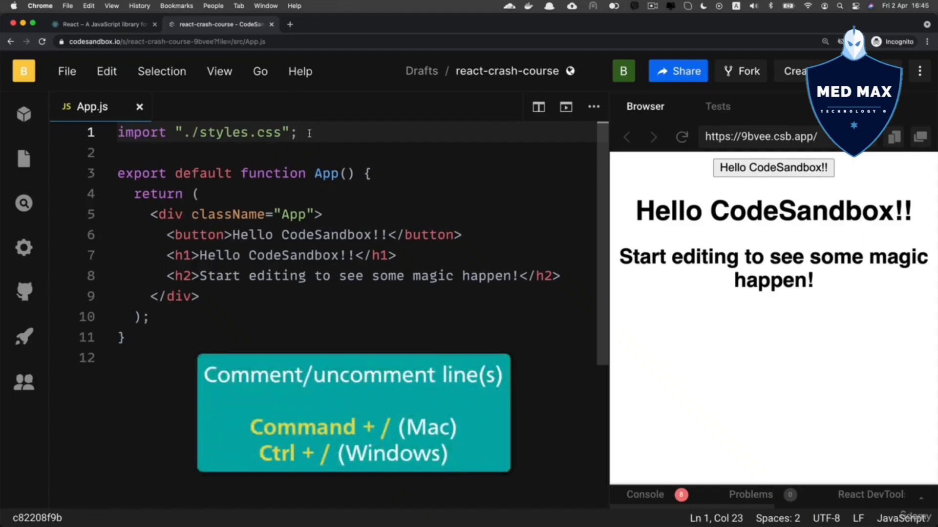
pyautogui.press('Cmd+/')
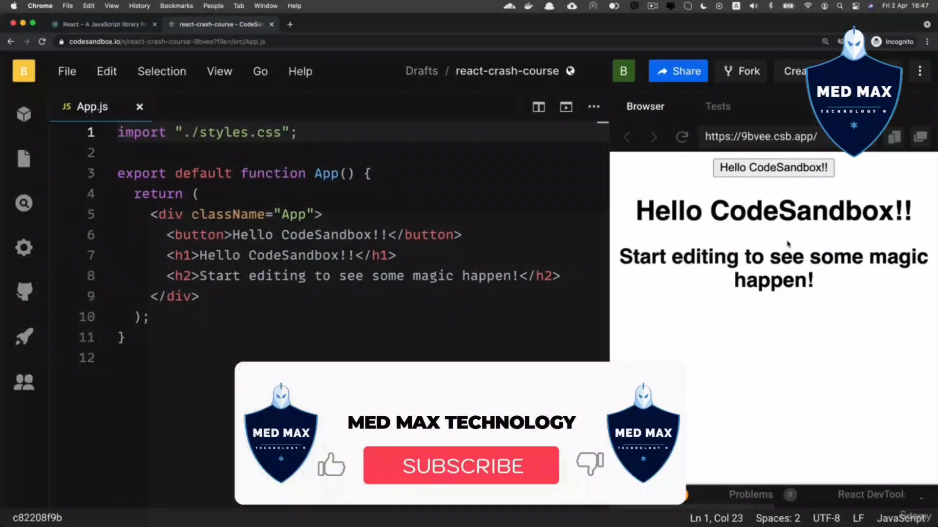
pyautogui.click(460, 467)
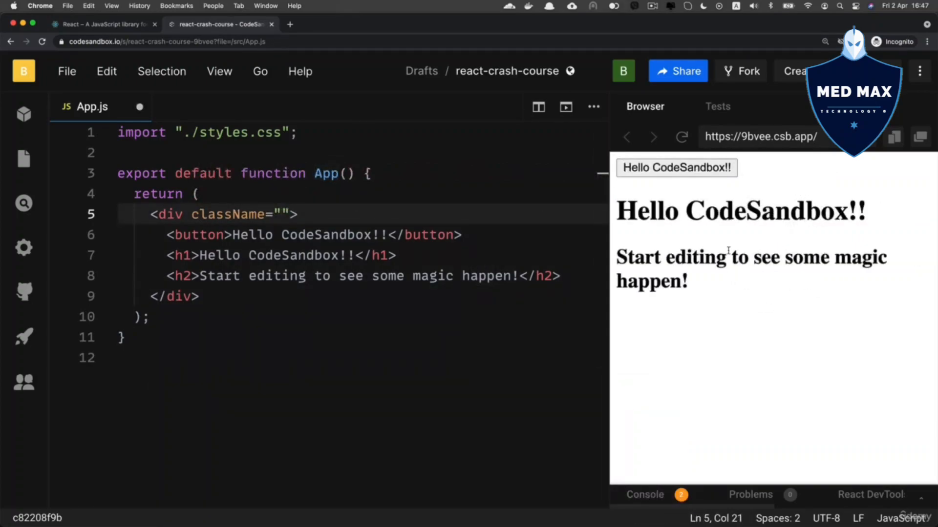
pyautogui.write('App')
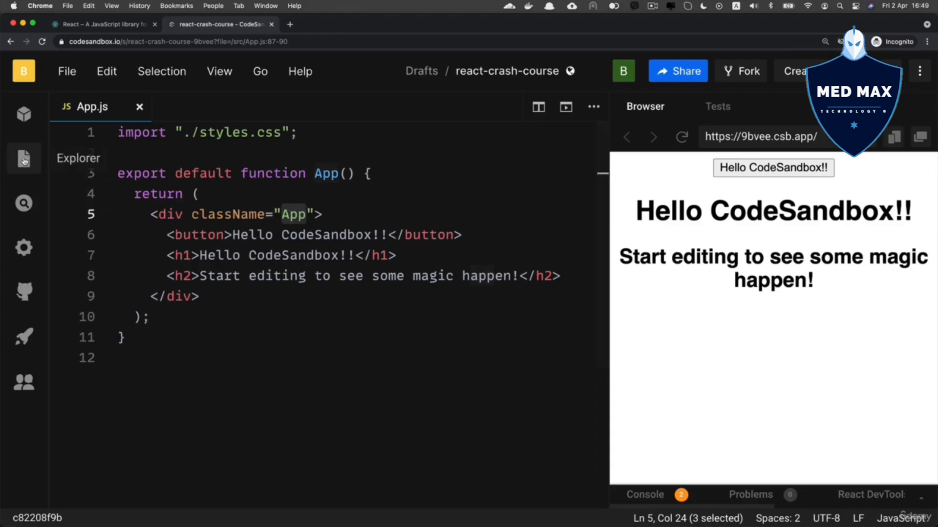
# Show the Explorer file list and open src/styles.css to view the .App rule.
pyautogui.click(23, 159)
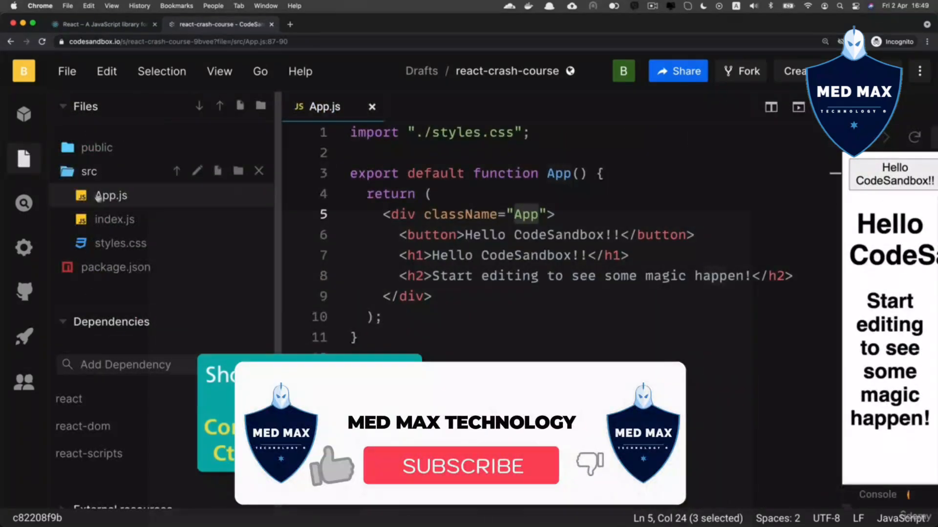
pyautogui.click(120, 243)
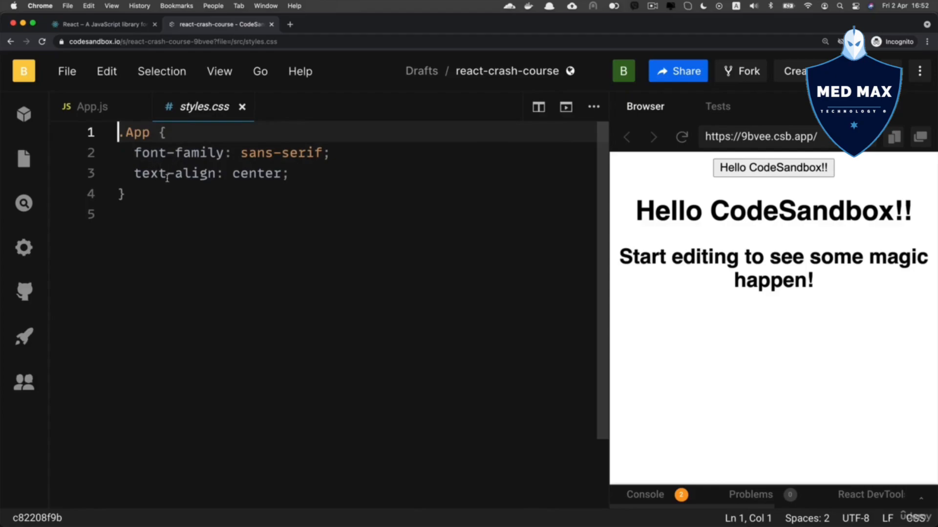
# Try text-align: right and color: yellow in .App, revert both, and return to App.js.
pyautogui.doubleClick(175, 174)
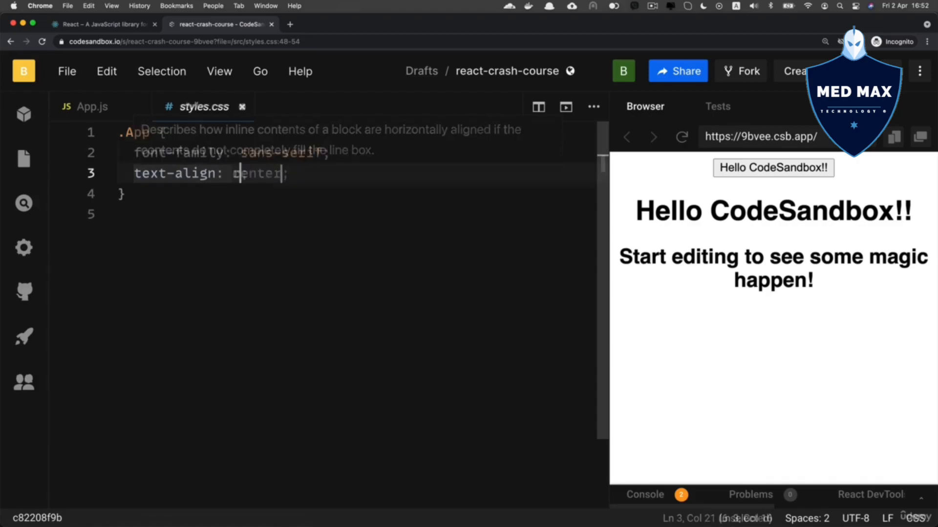
pyautogui.write('right')
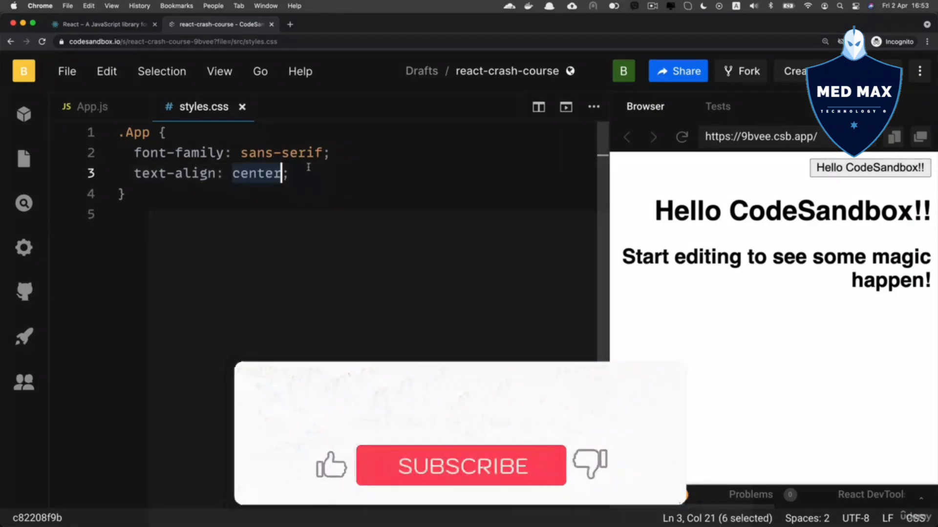
pyautogui.write('color:')
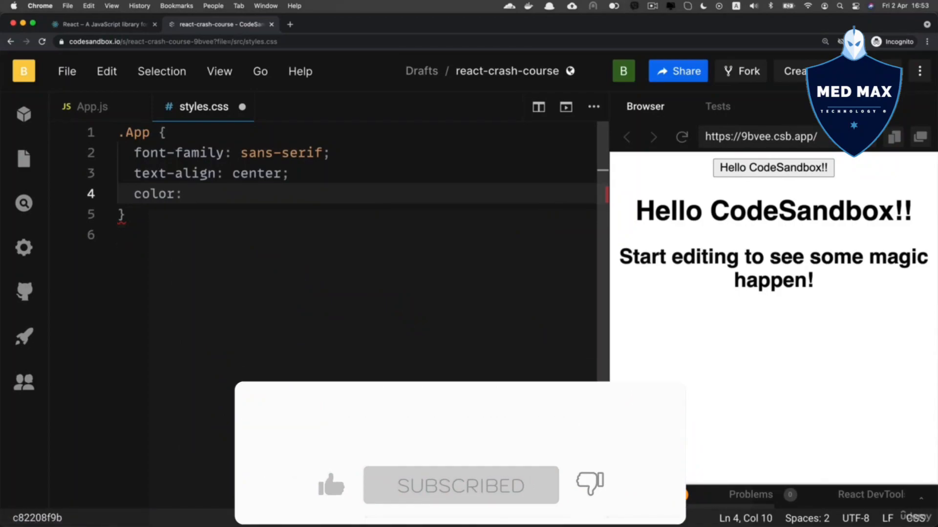
pyautogui.write('y')
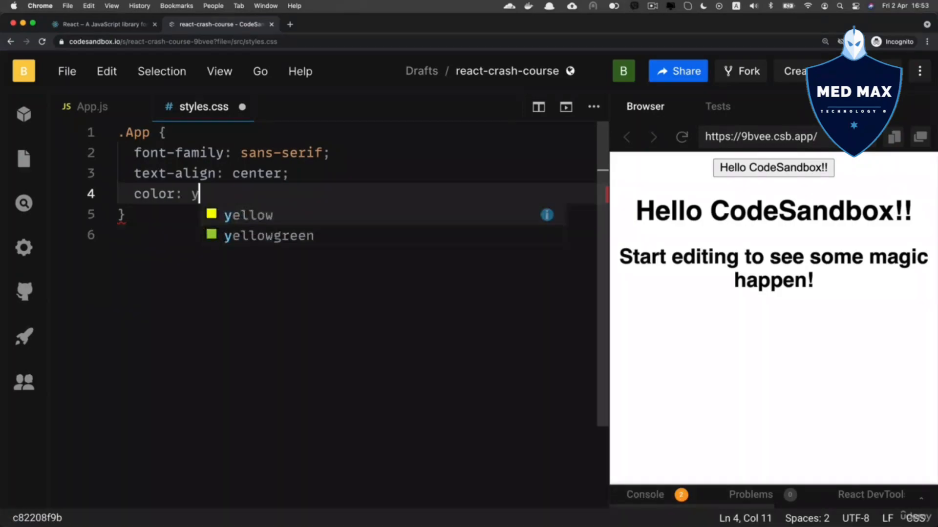
pyautogui.write('ellow;')
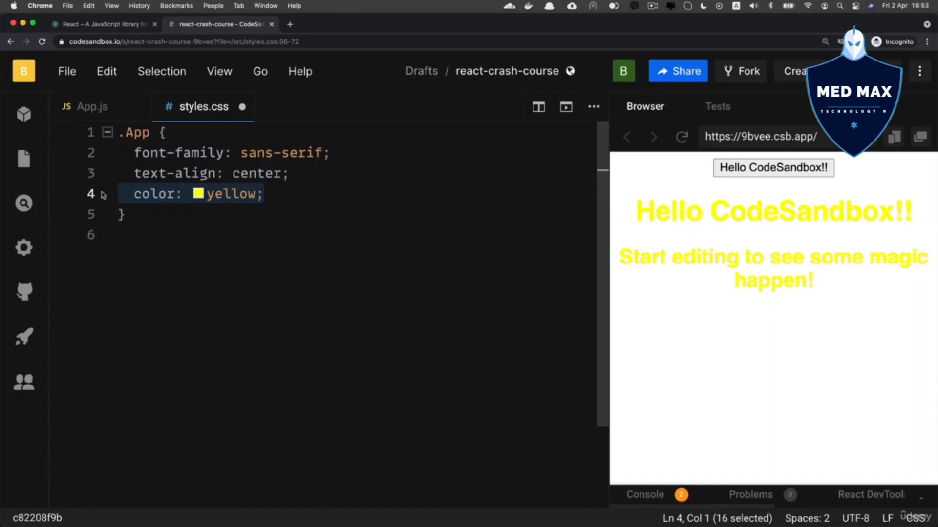
pyautogui.press('Backspace')
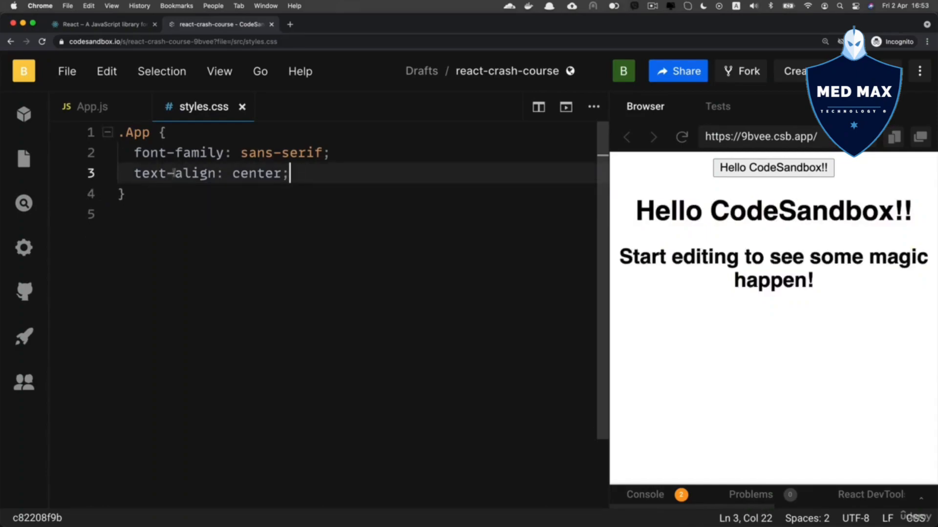
pyautogui.click(92, 106)
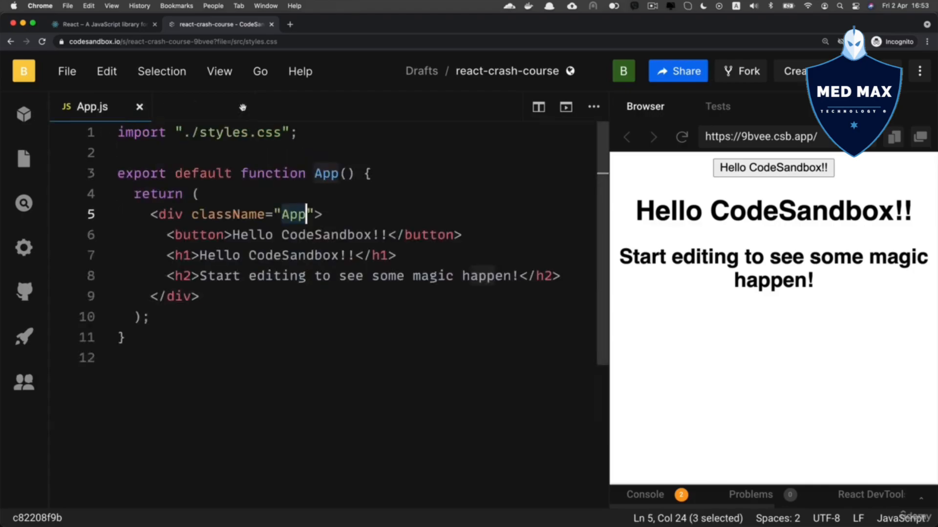